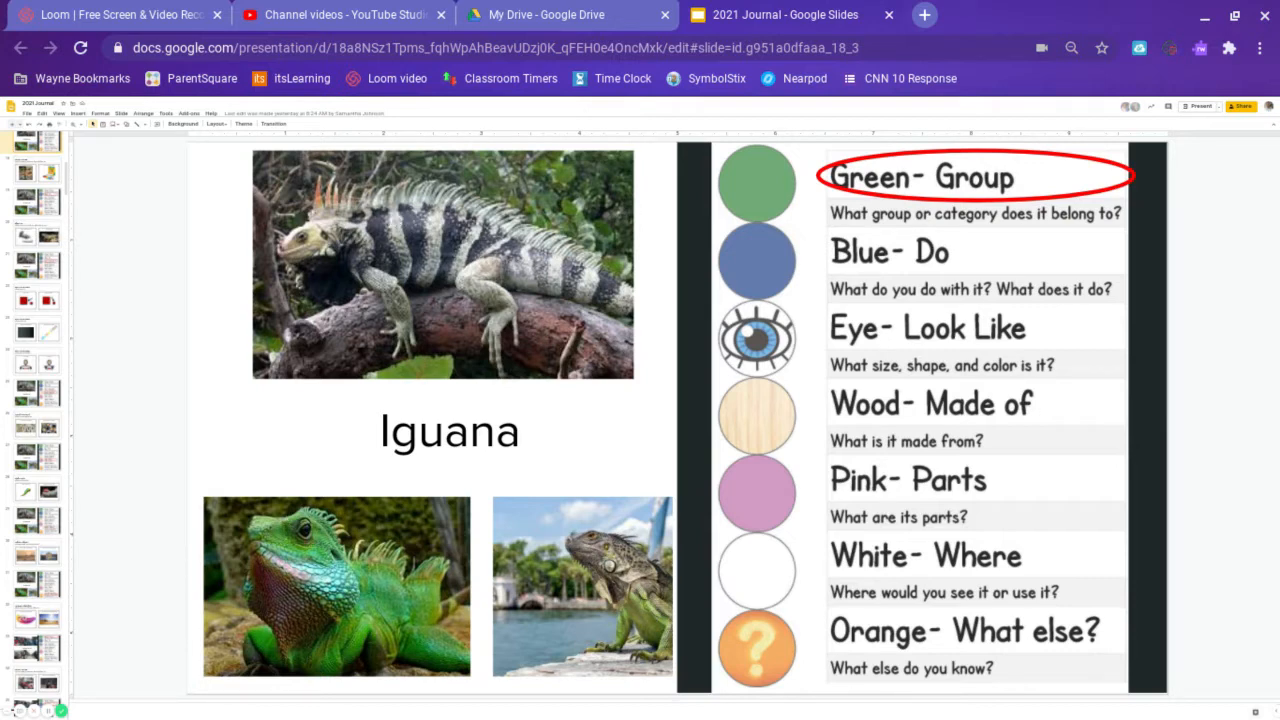
mouse_move(393, 221)
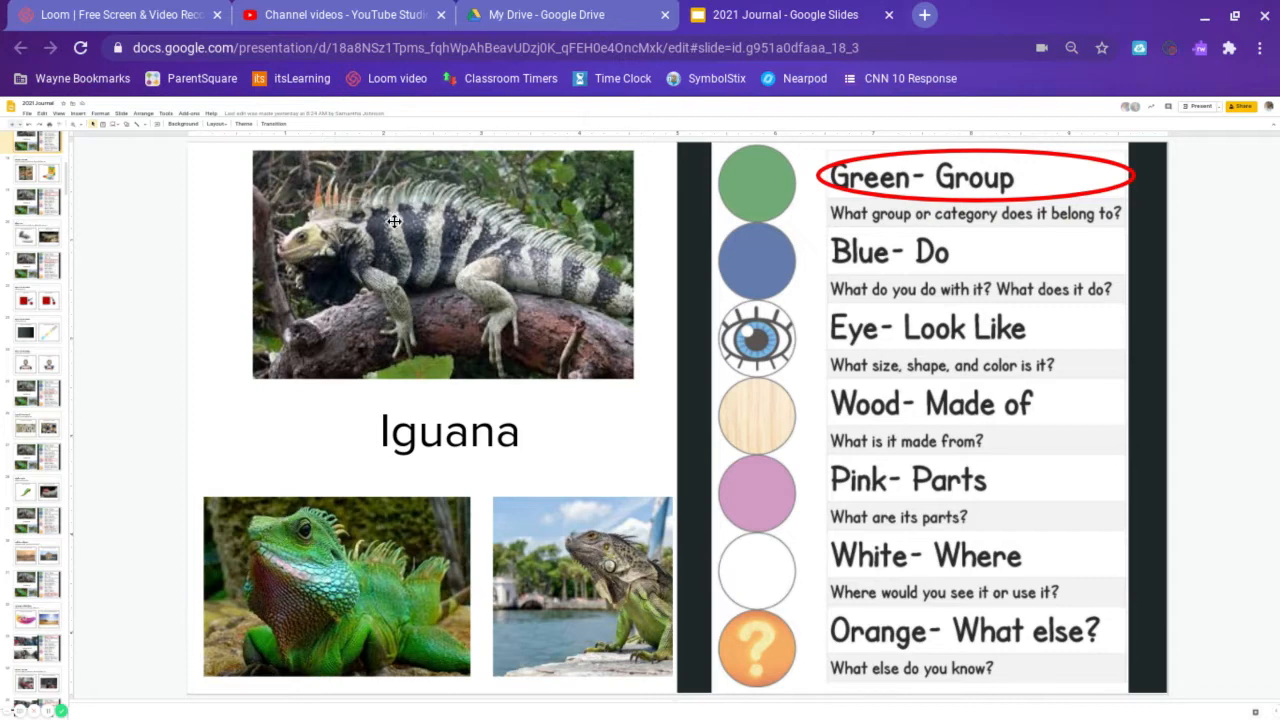
Step: Move from the iguana question slide to the overview slide with 'Wood- Made of' circled
click(442, 263)
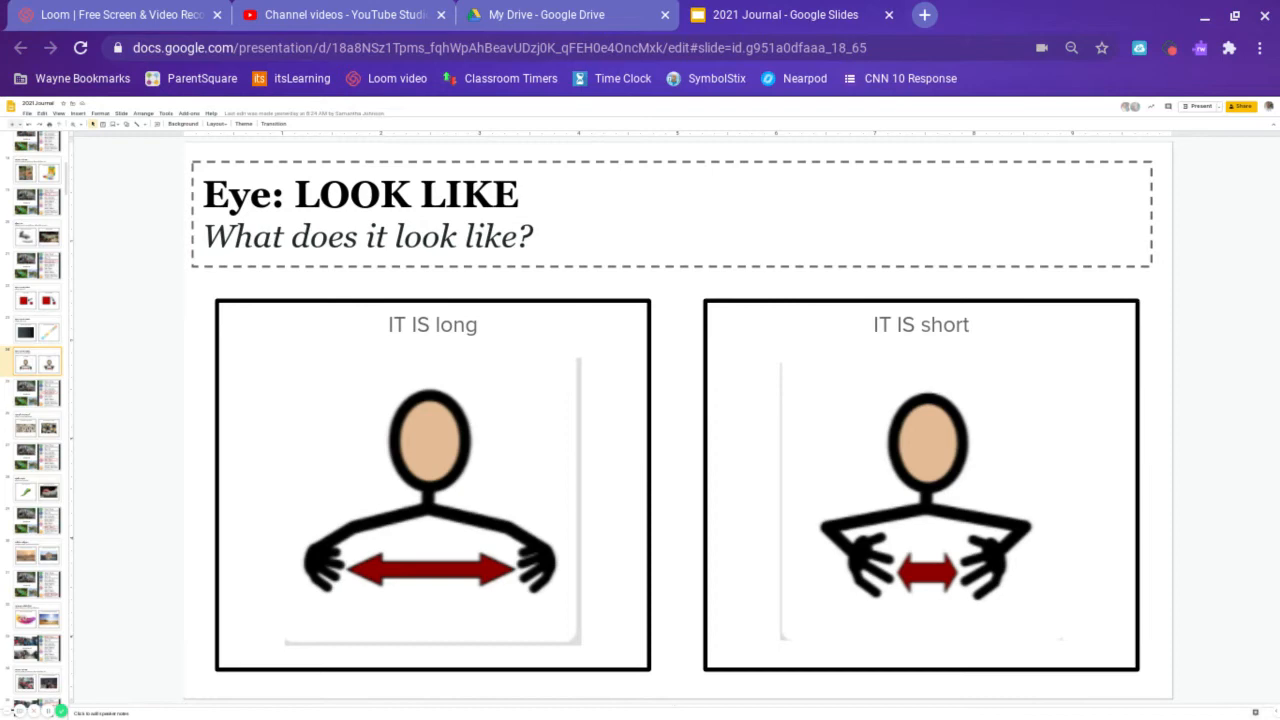
click(37, 393)
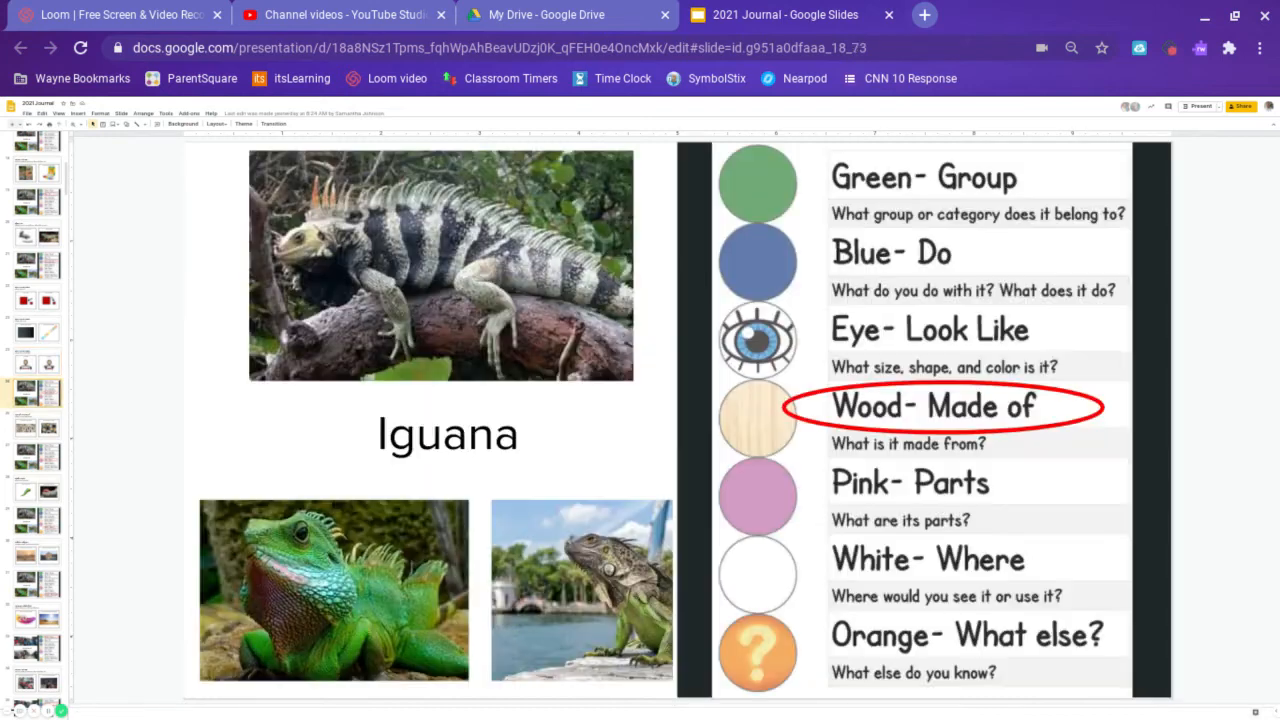